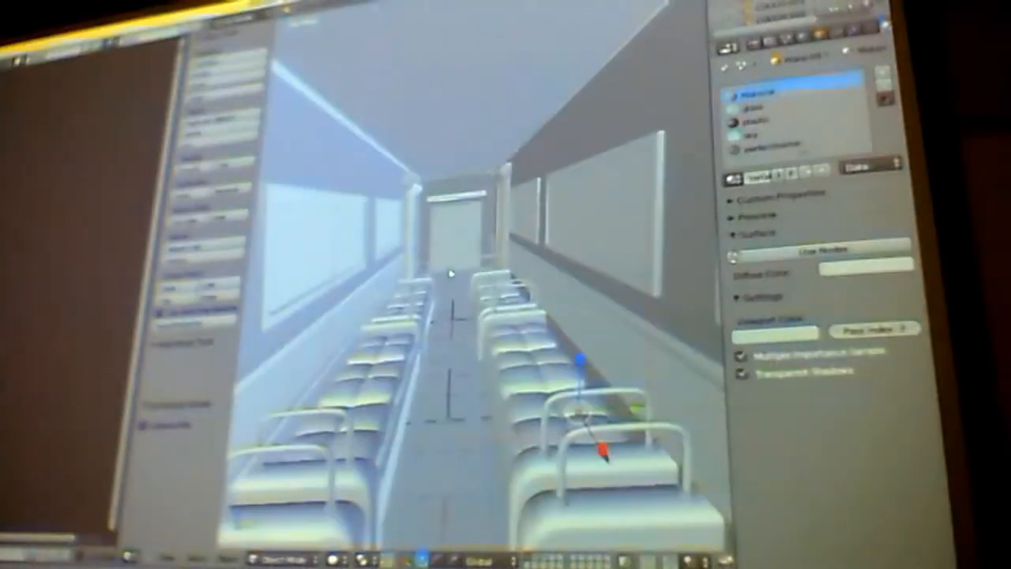
Step: Set viewport shading to Rendered to see the sky-filled window glass
left_click(782, 144)
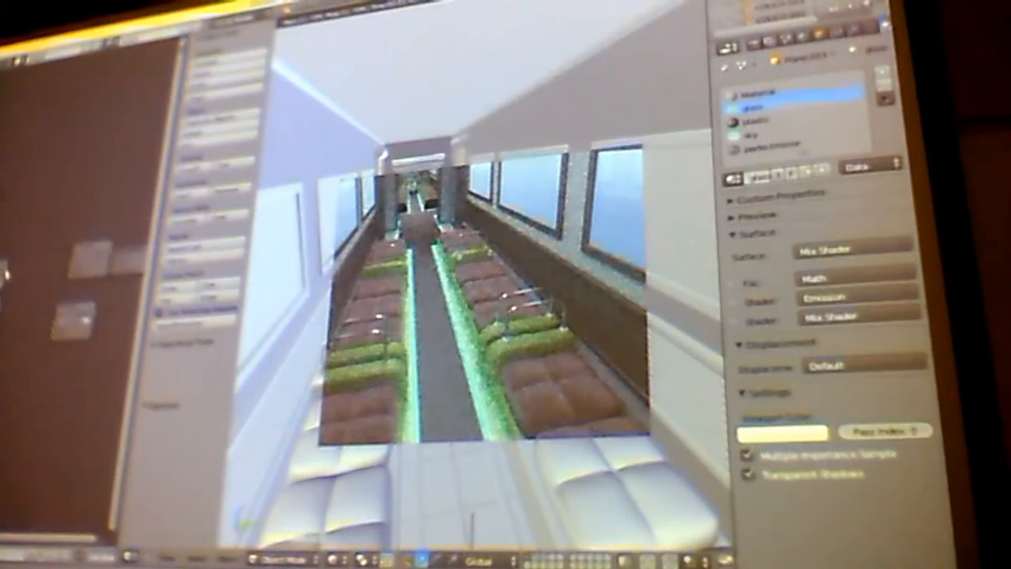
Step: Set the cube's glass material Surface to None in Material properties
left_click(845, 315)
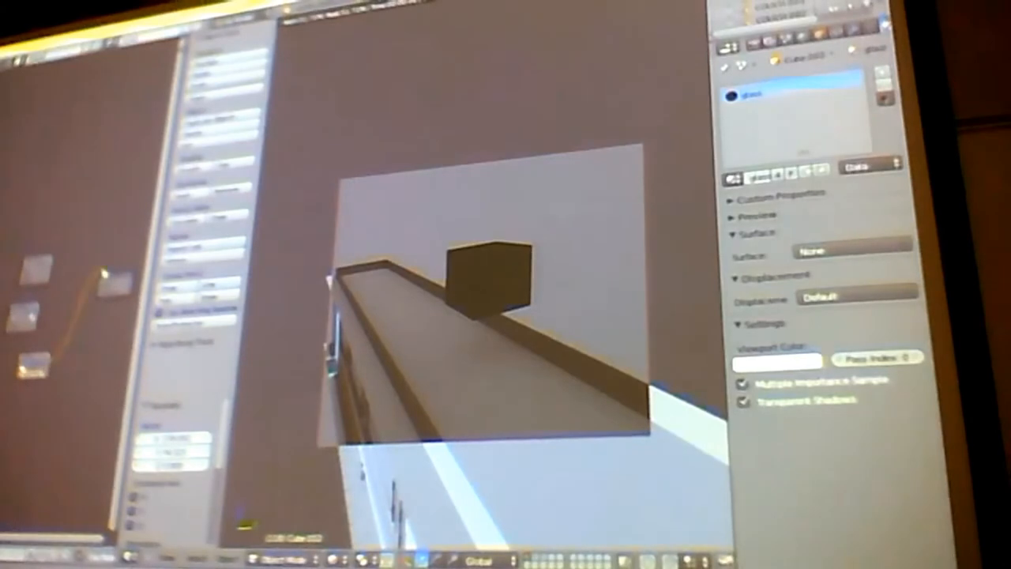
Step: Set the glass Surface to Emission fed by a Sky Texture at strength 1
left_click(853, 250)
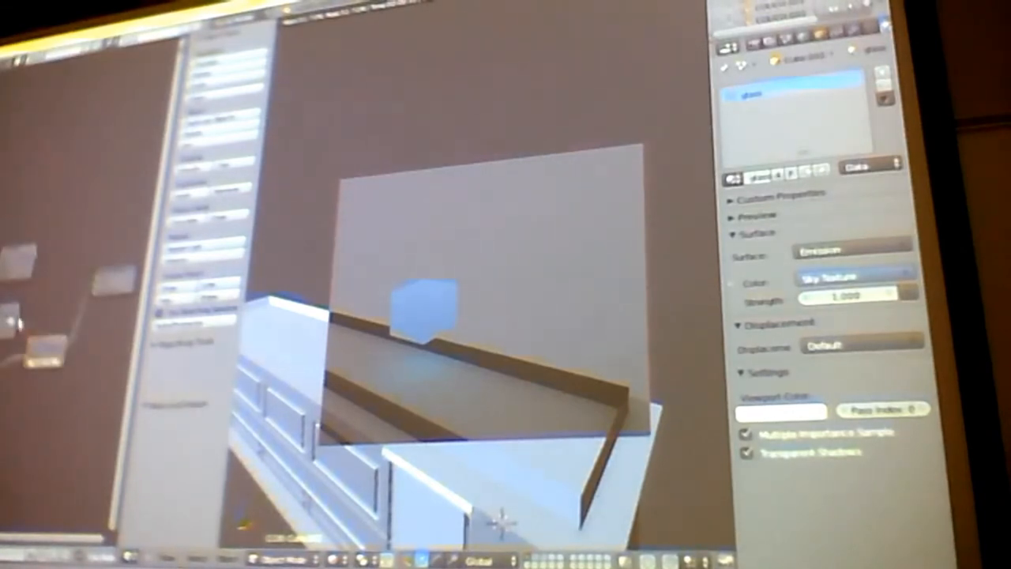
left_click(853, 275)
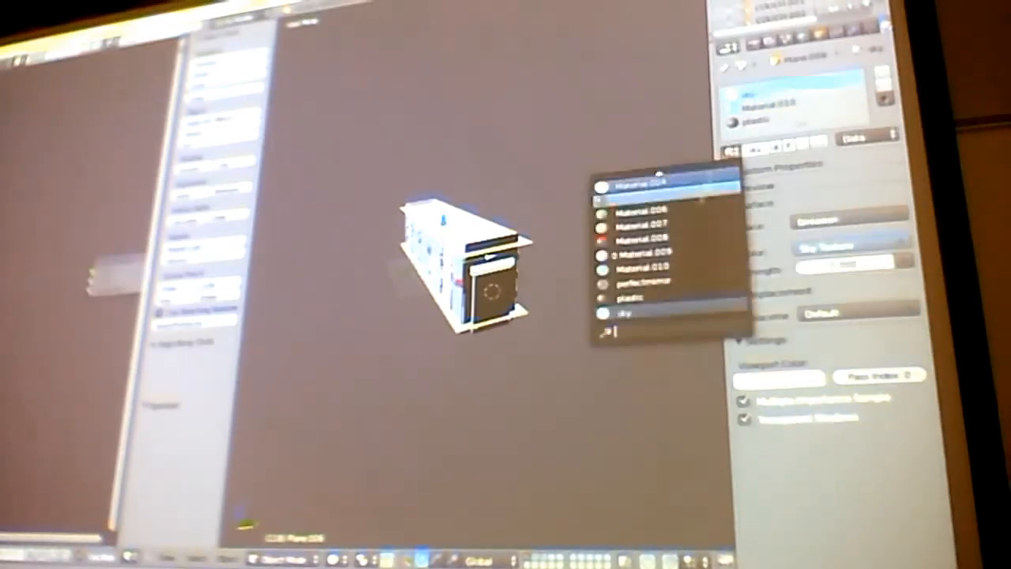
Step: Assign the 'glass' material to the window's active material slot
left_click(647, 314)
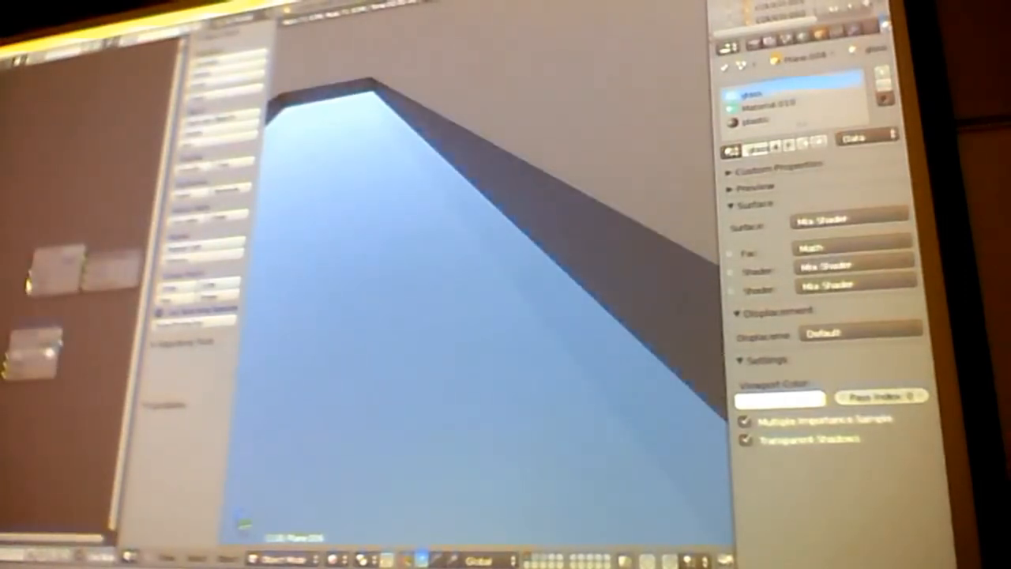
Step: Set the first Shader input to Emission, then assign plain 'Material' to the slot
left_click(855, 267)
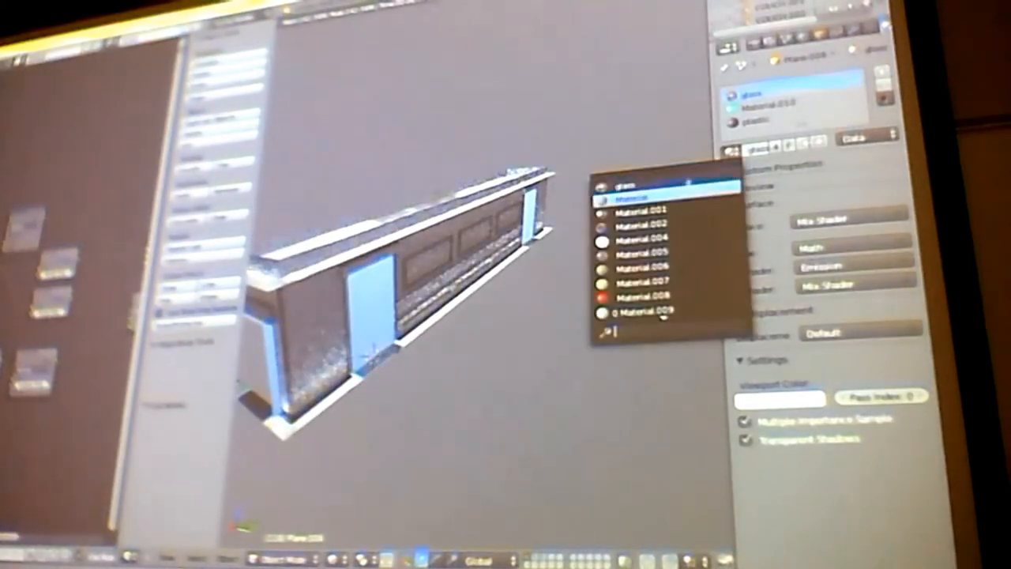
left_click(647, 194)
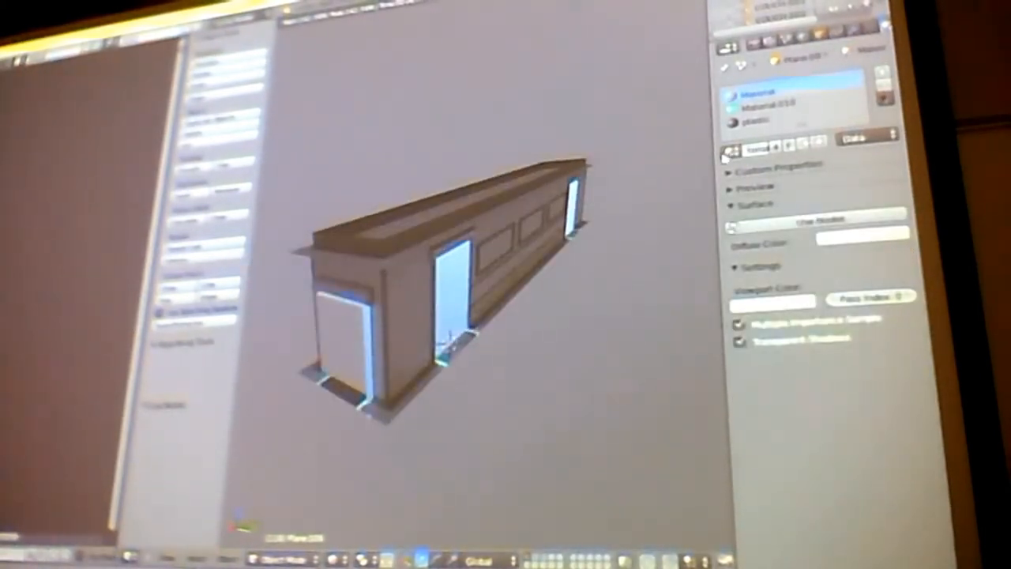